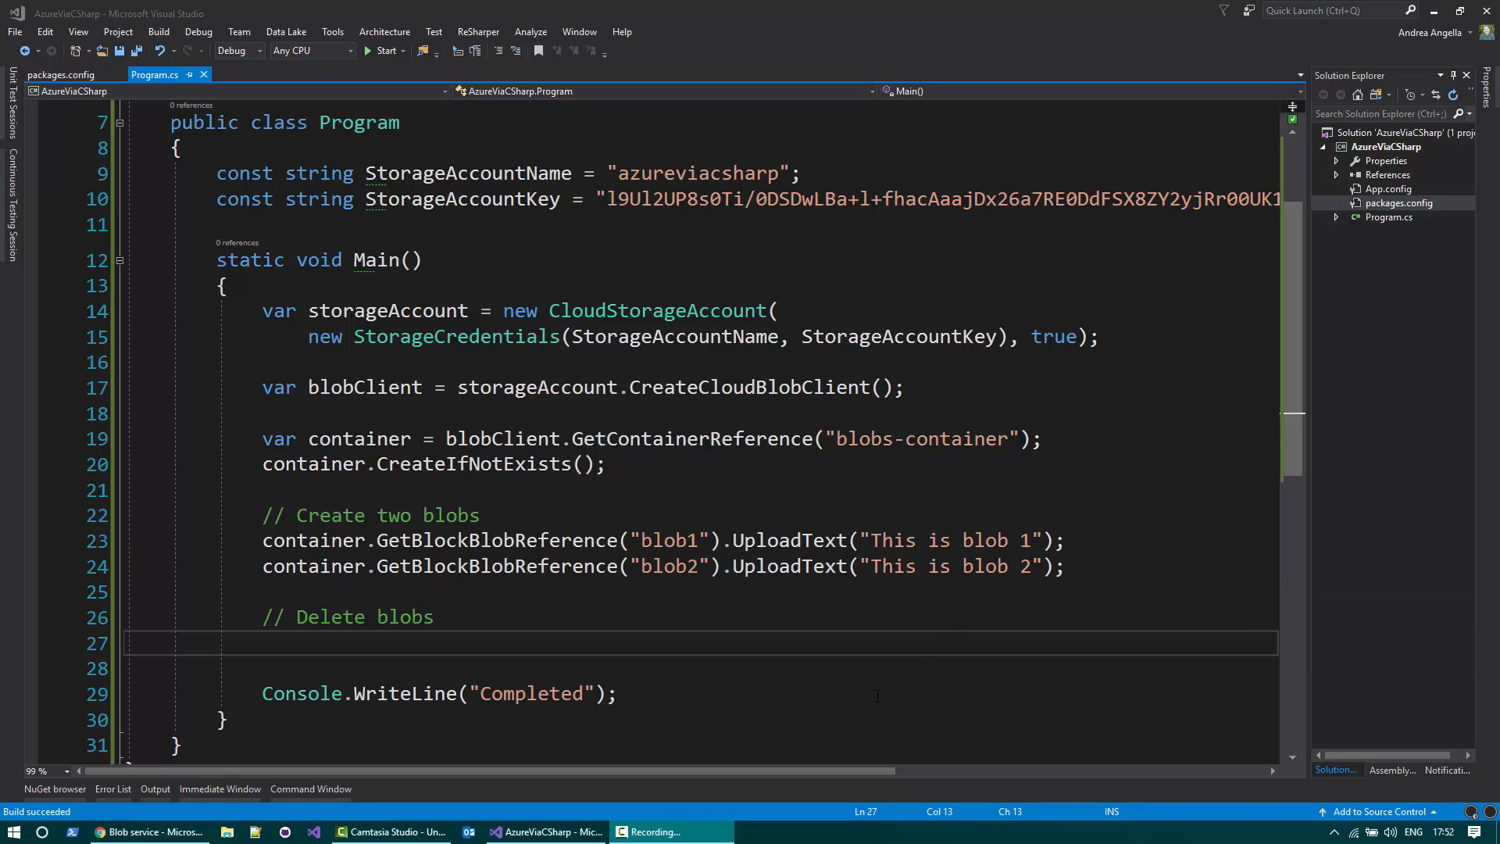
Step: Review packages.config and Program.cs, then position the cursor under the Delete blobs comment
{"action": "left_click", "coordinate": [61, 75]}
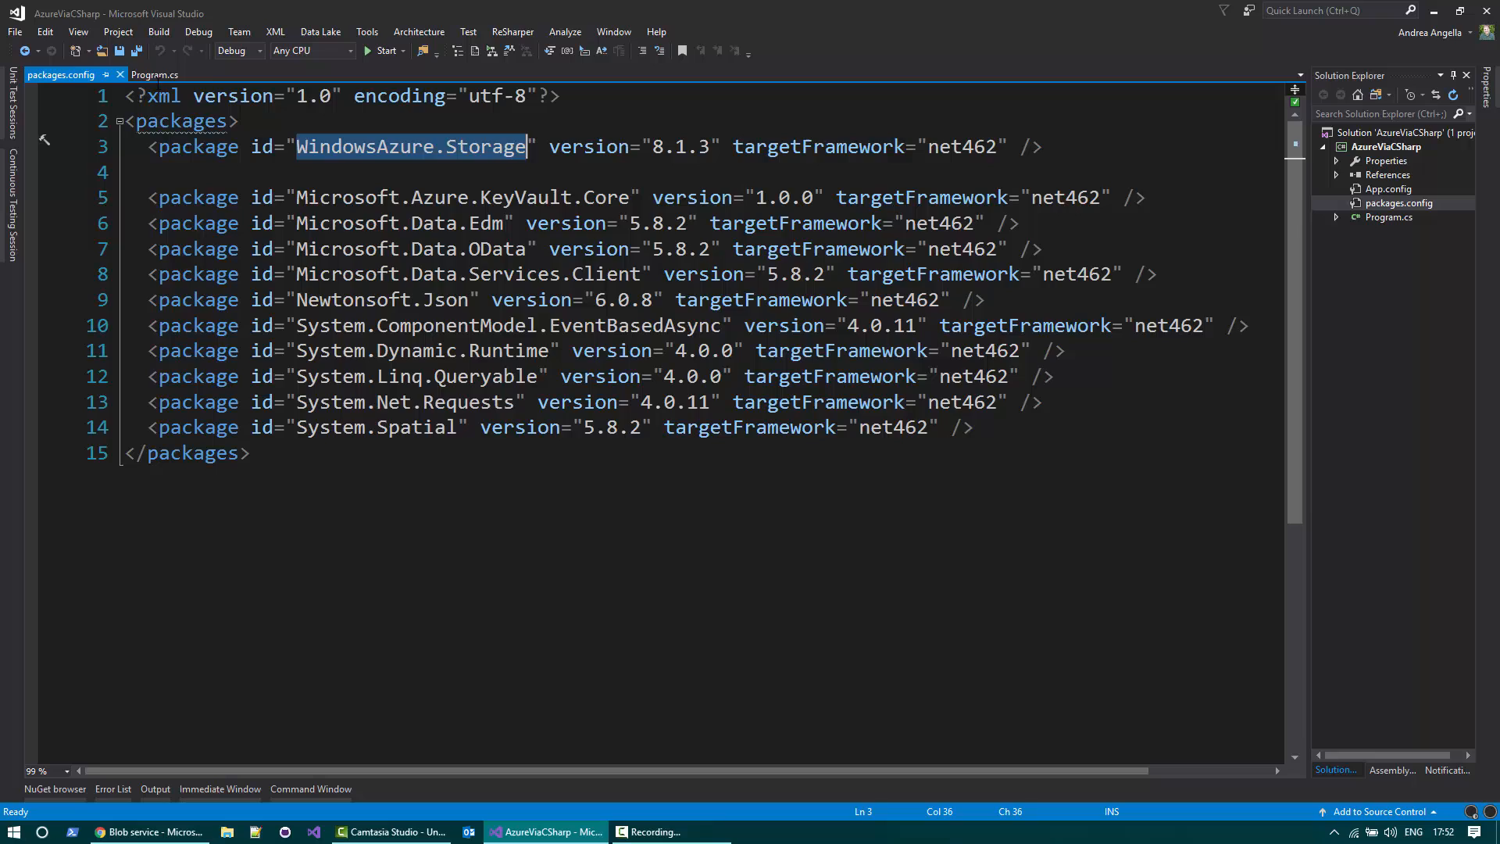
{"action": "left_click", "coordinate": [155, 75]}
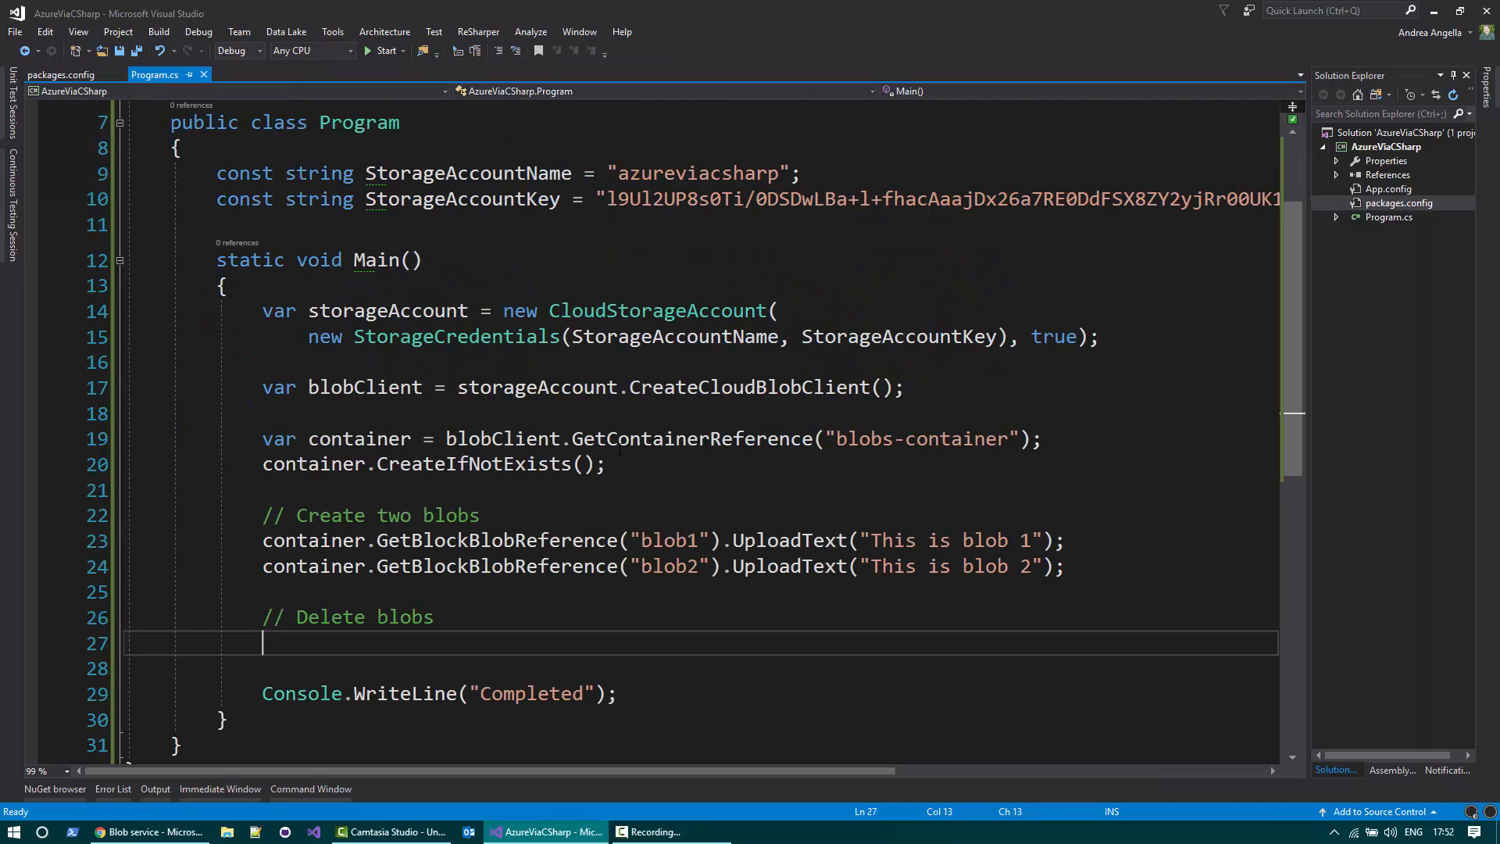
{"action": "double_click", "coordinate": [658, 309]}
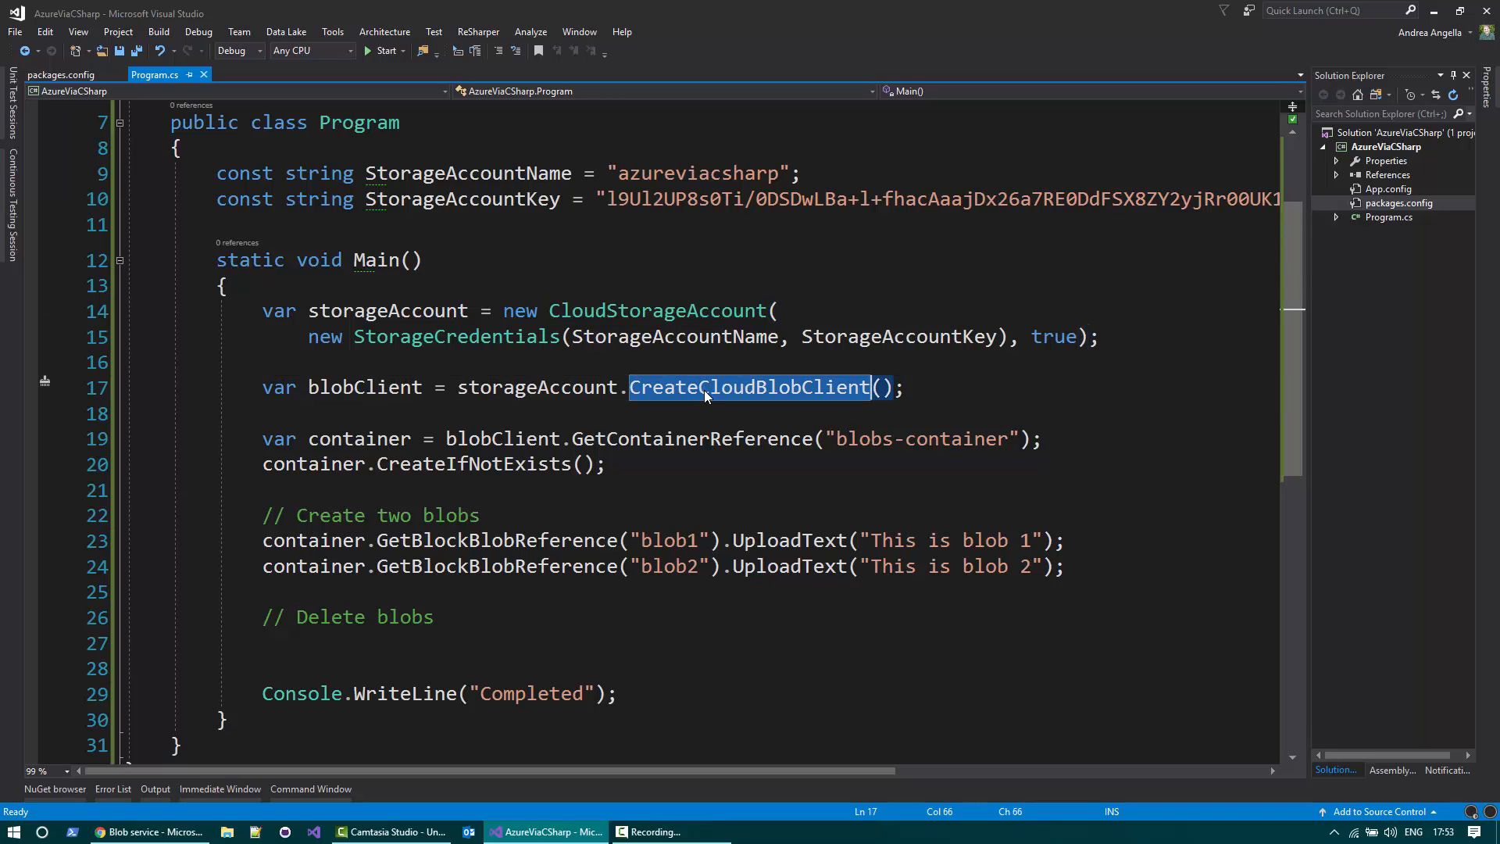
{"action": "double_click", "coordinate": [691, 437]}
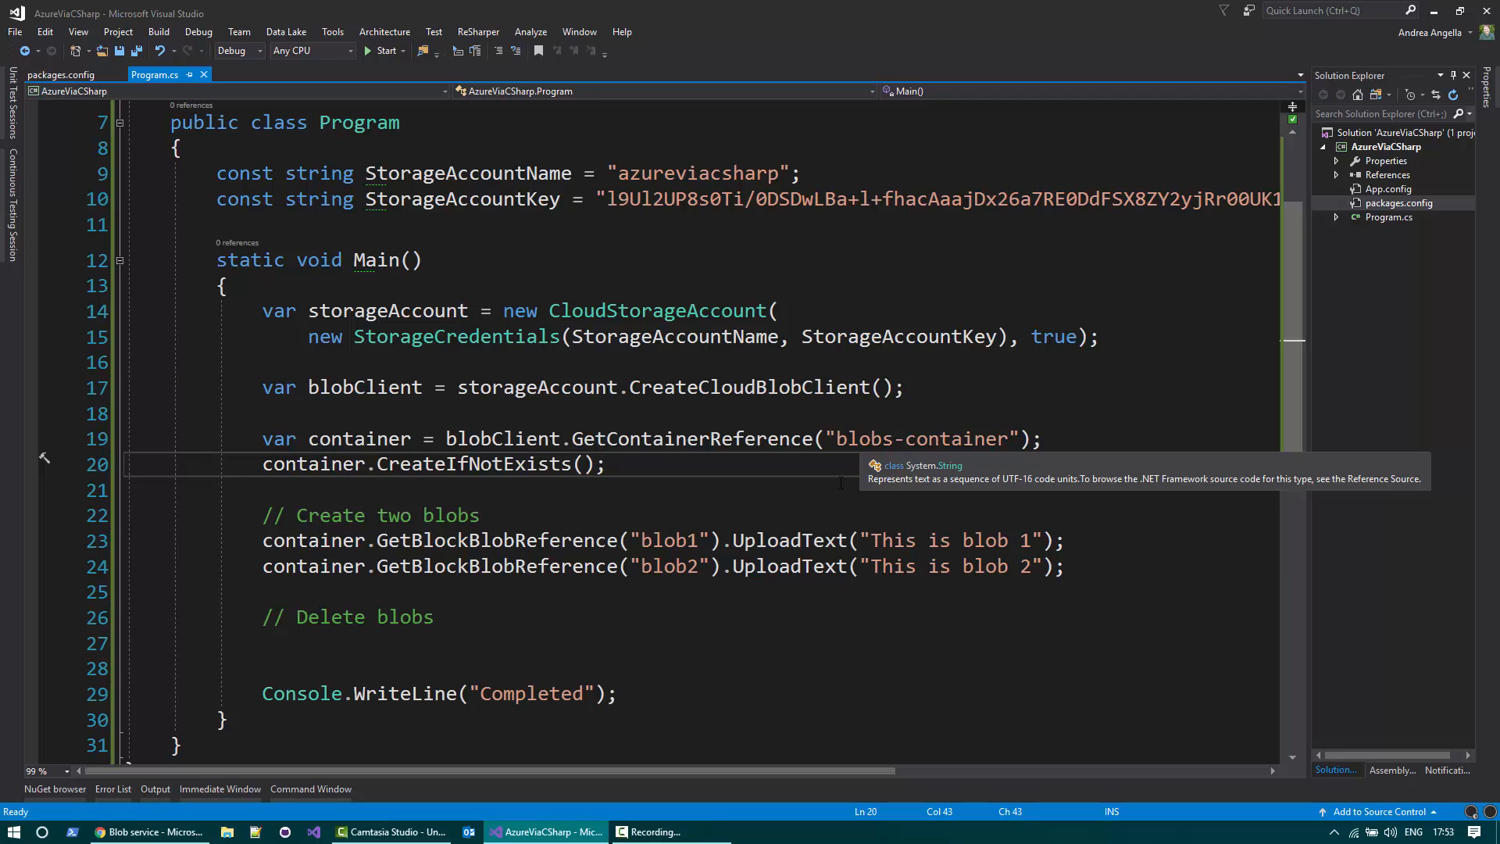
{"action": "mouse_move", "coordinate": [653, 606]}
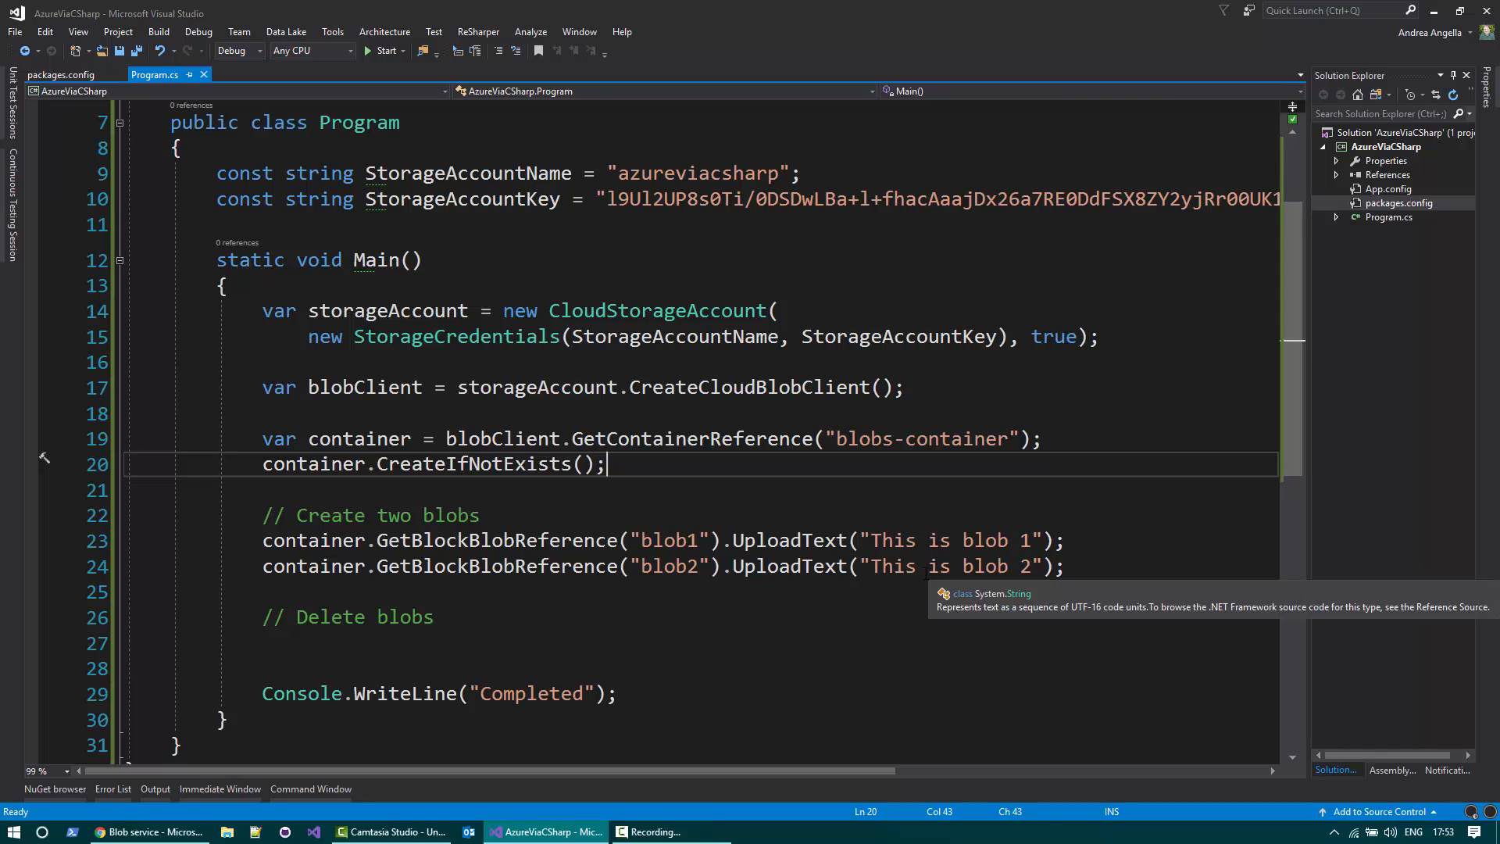
{"action": "mouse_move", "coordinate": [120, 813]}
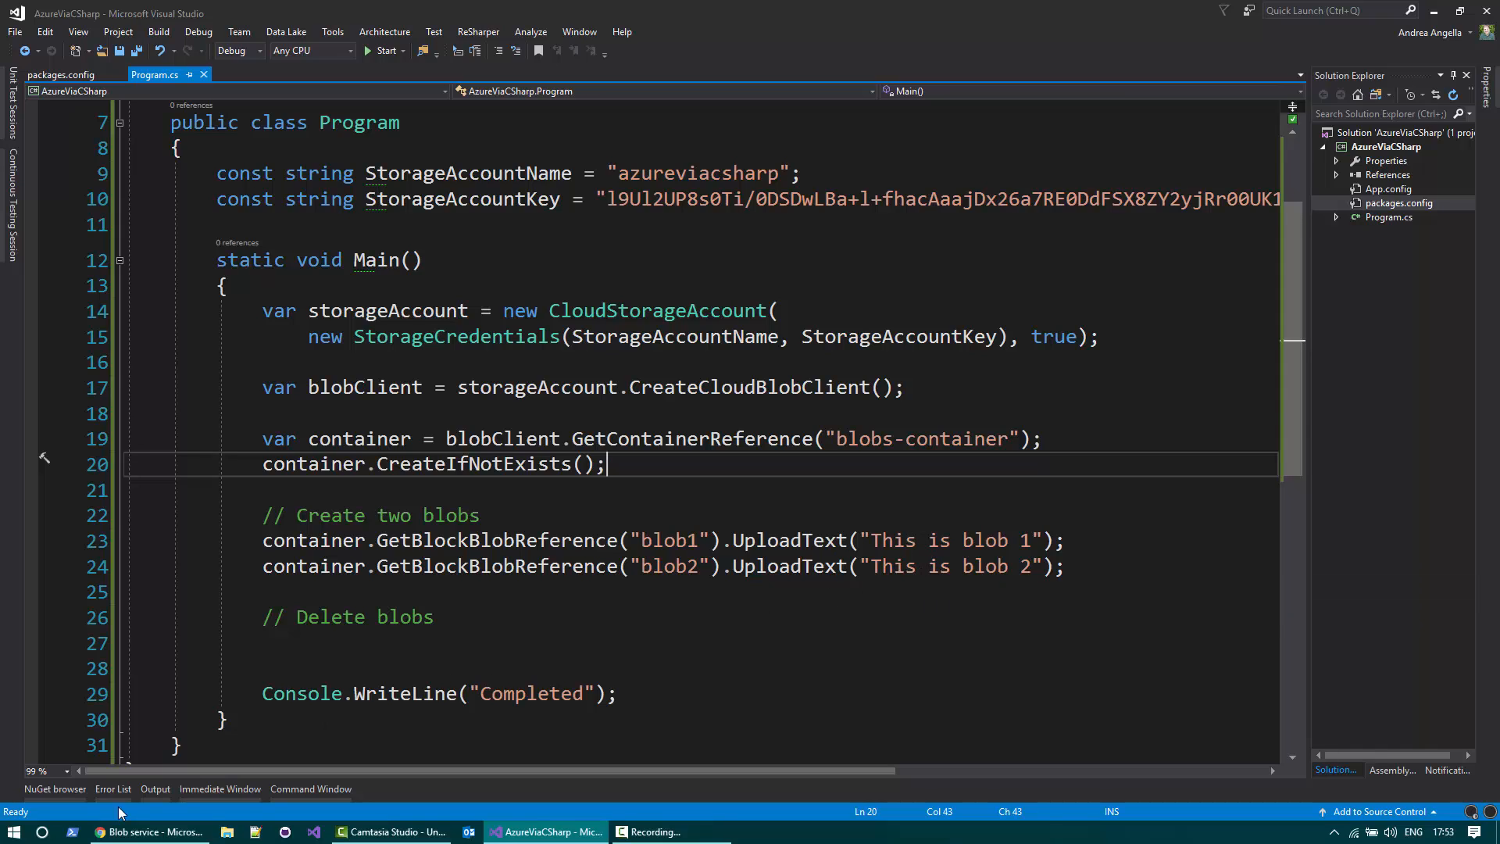
{"action": "left_click", "coordinate": [383, 50]}
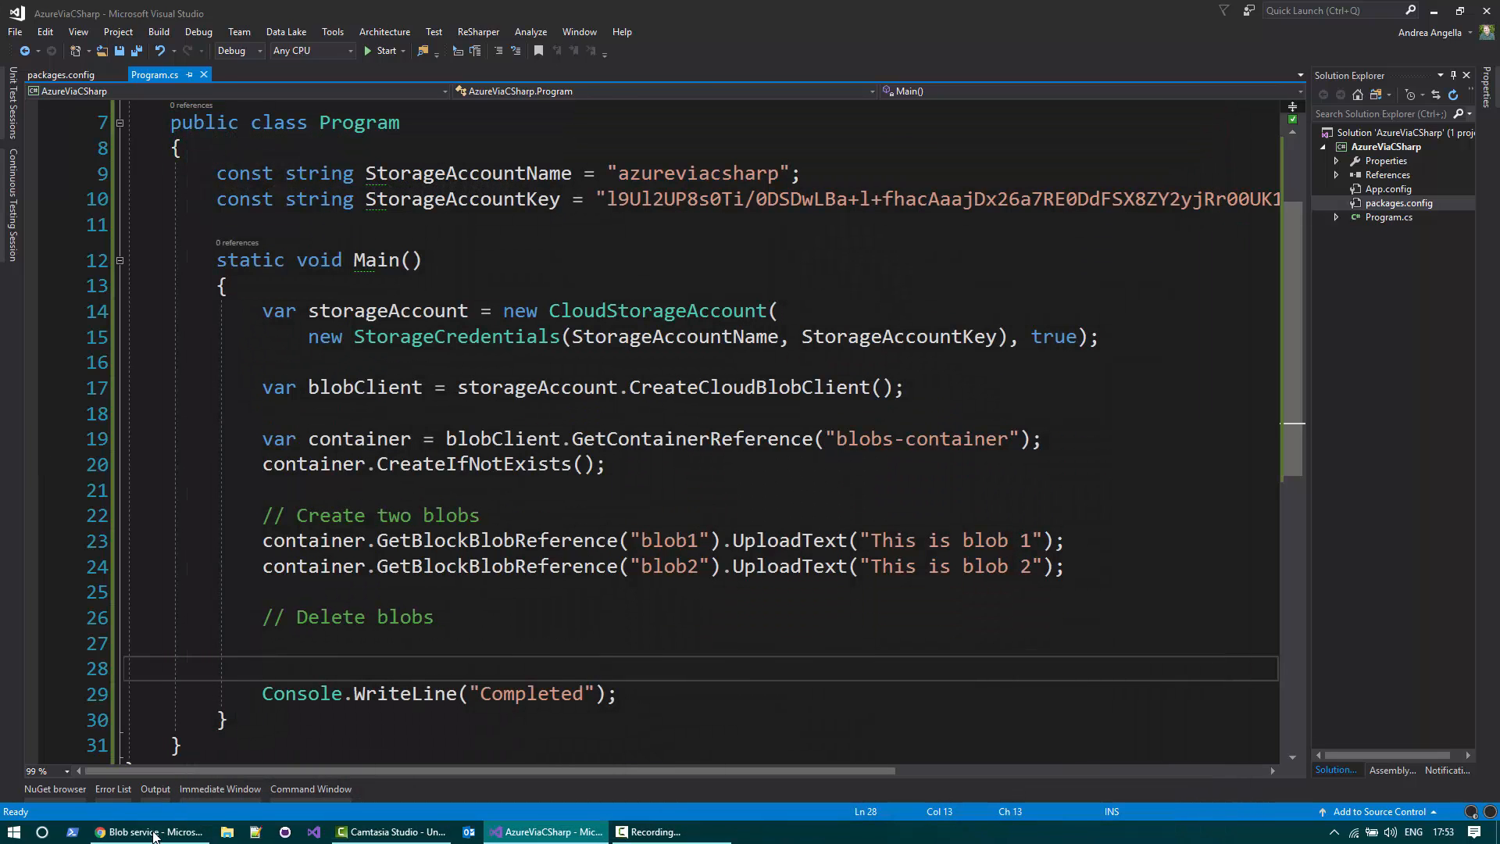
Step: Check in the Azure portal that blobs-container holds blob1 and blob2, then return to the code
{"action": "left_click", "coordinate": [149, 830]}
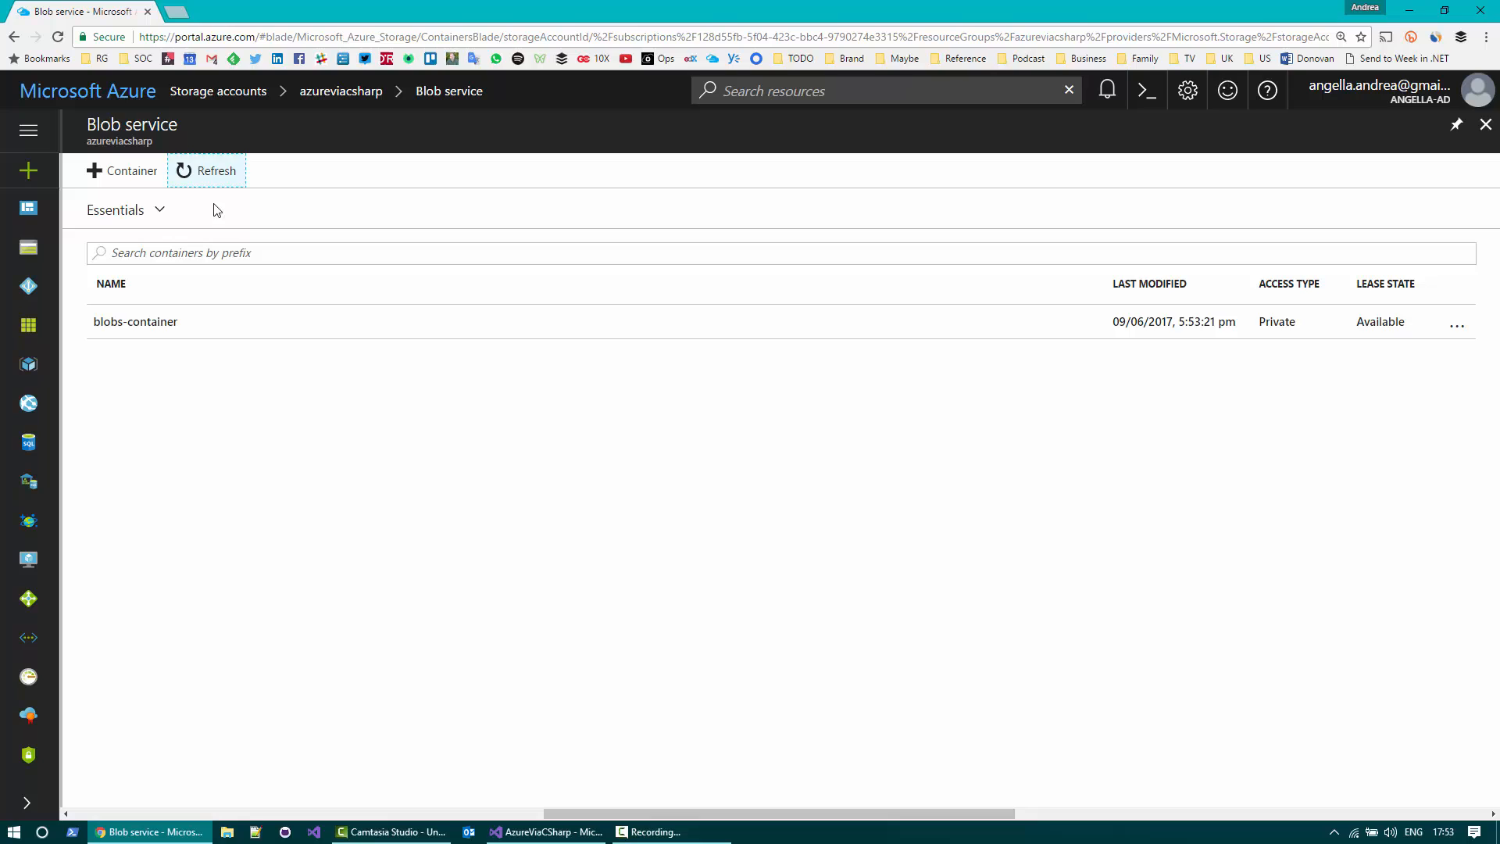
{"action": "left_click", "coordinate": [134, 321]}
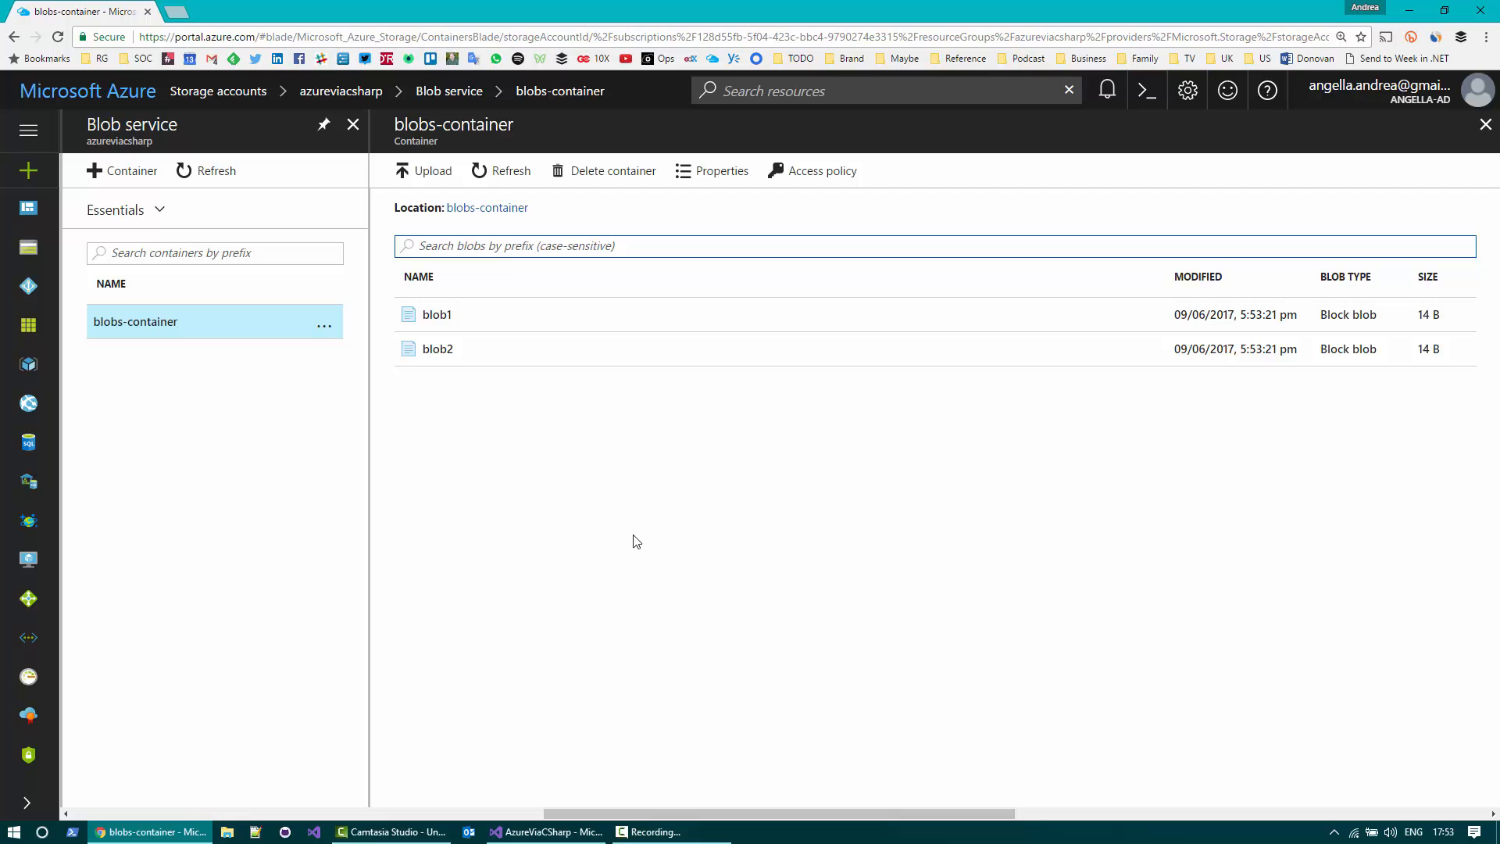
{"action": "left_click", "coordinate": [545, 830]}
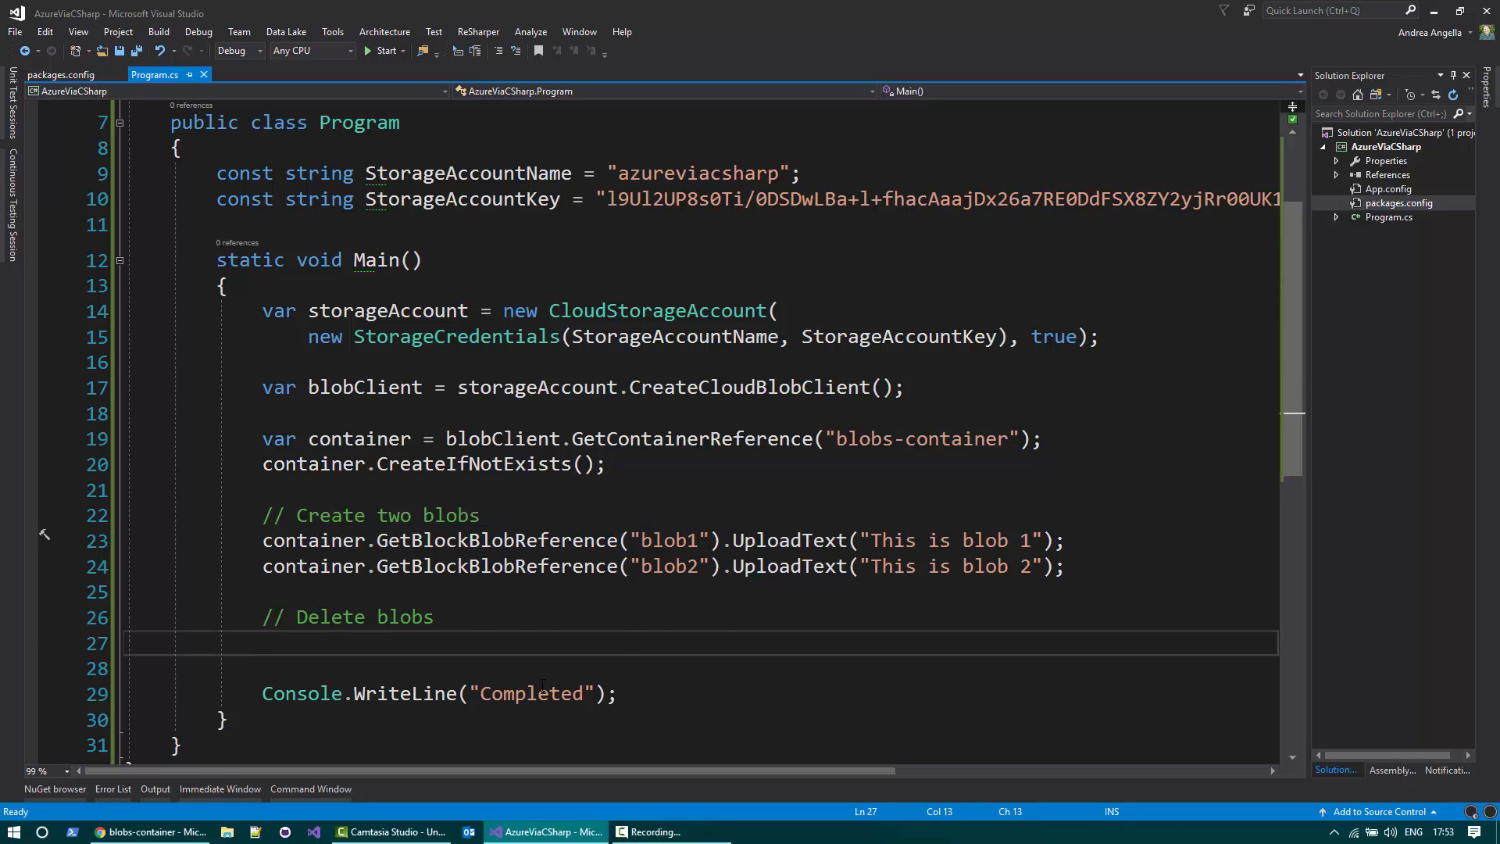
Step: Add DeleteIfExists() calls for blob1 and blob2 via GetBlockBlobReference and save
{"action": "type", "text": "container.GetBlockBlobReference(\"blob1\").De"}
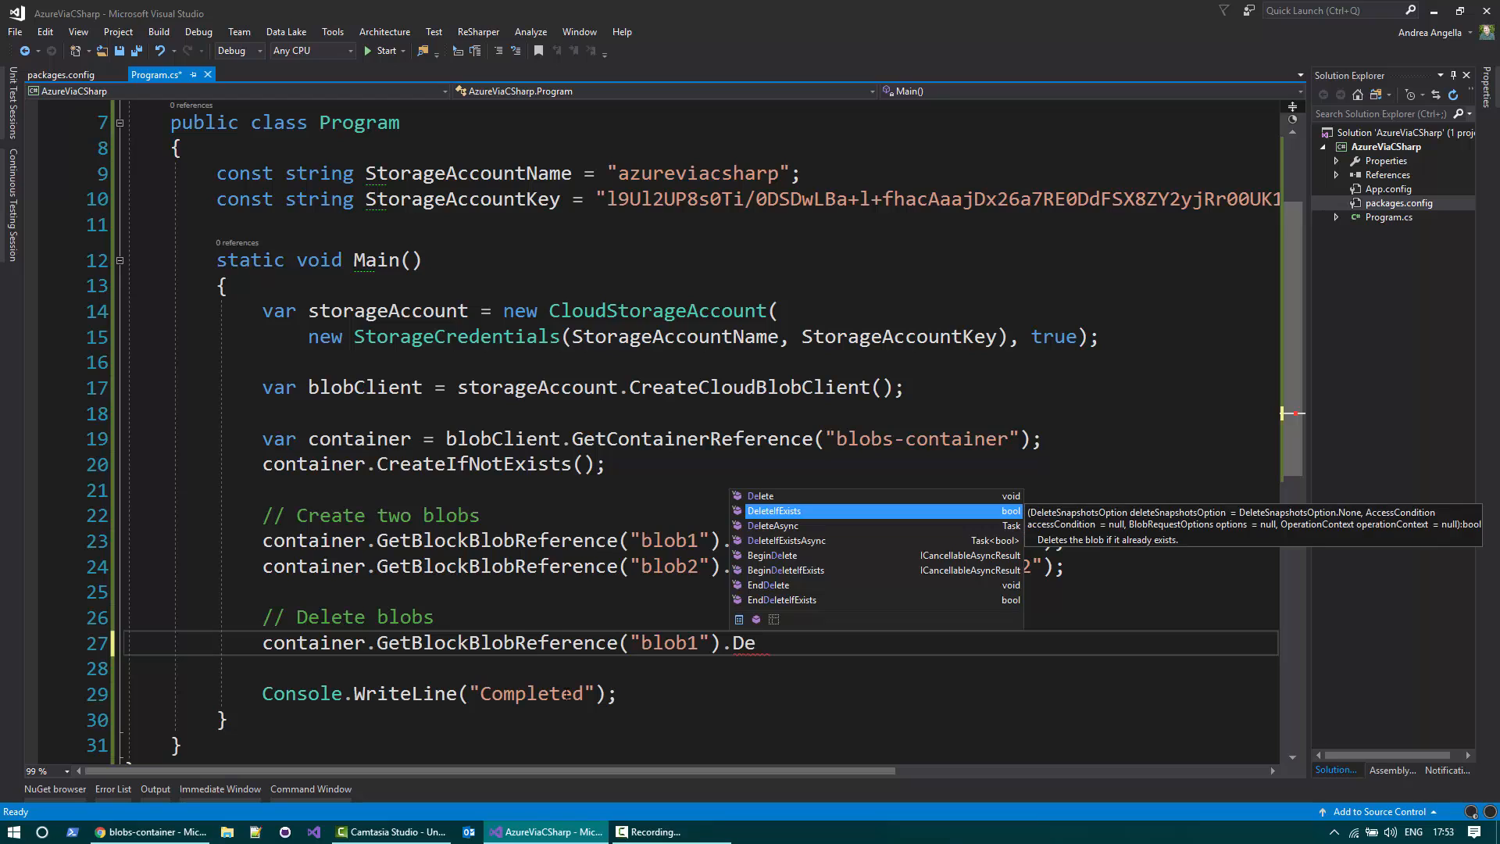
{"action": "key", "text": "up"}
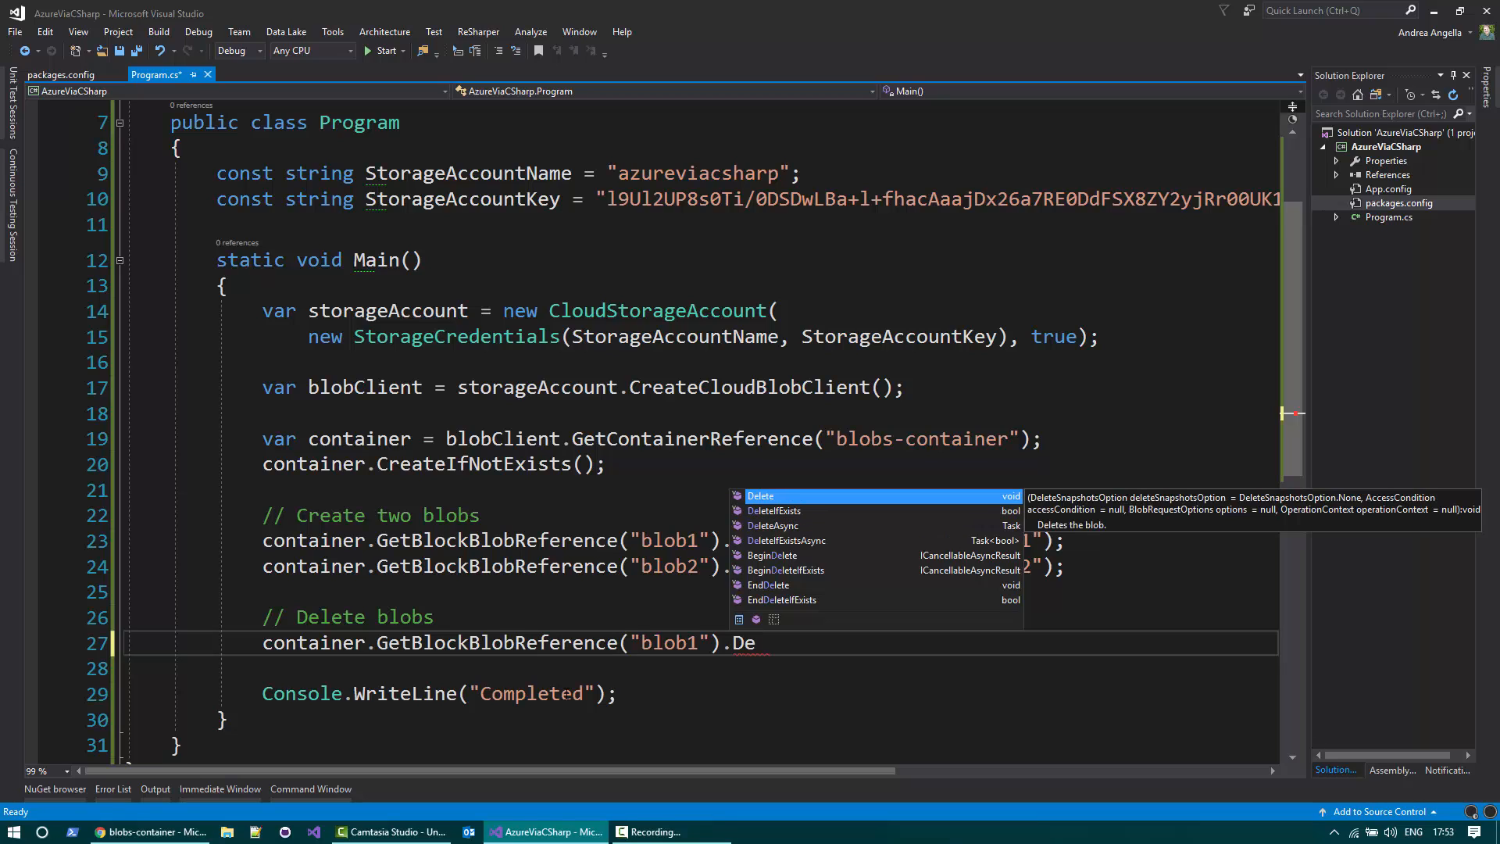
{"action": "type", "text": "leteIfExists();"}
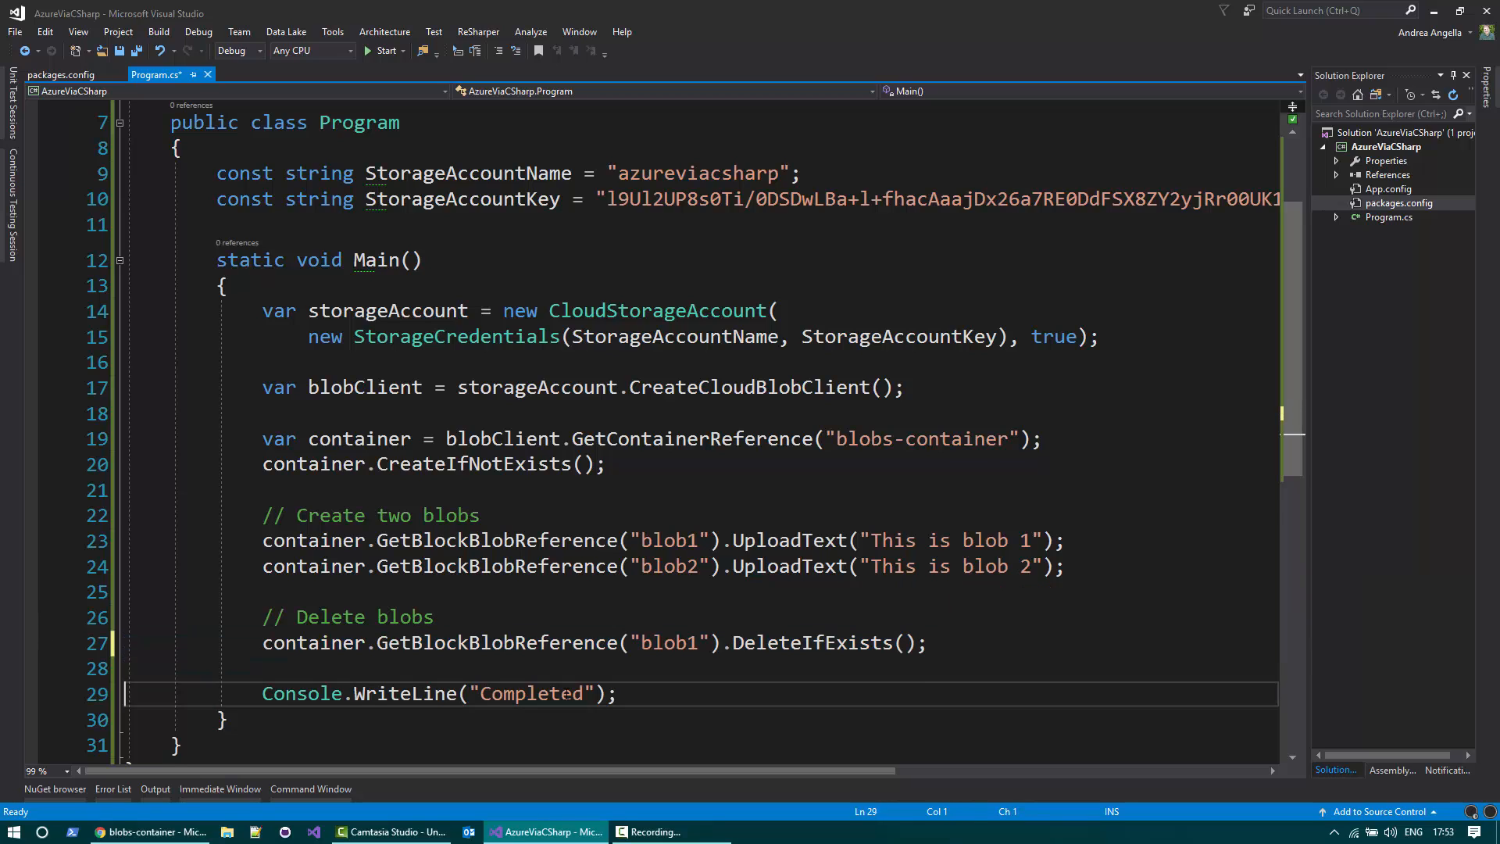
{"action": "type", "text": "container.GetBlockBlobReference(\"blob2\").DeleteIfExists();"}
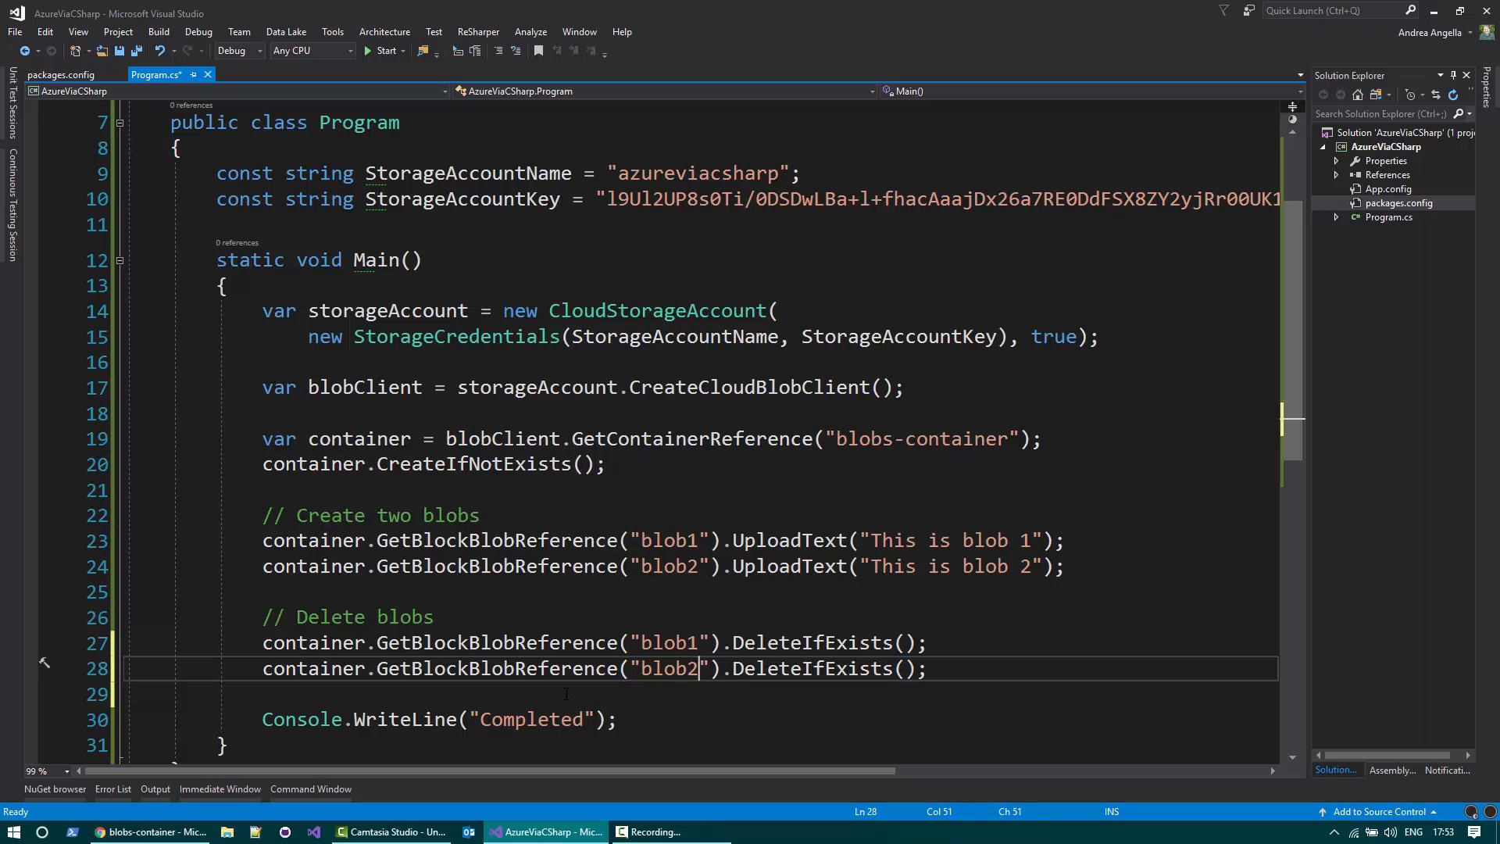
{"action": "key", "text": "ctrl+s"}
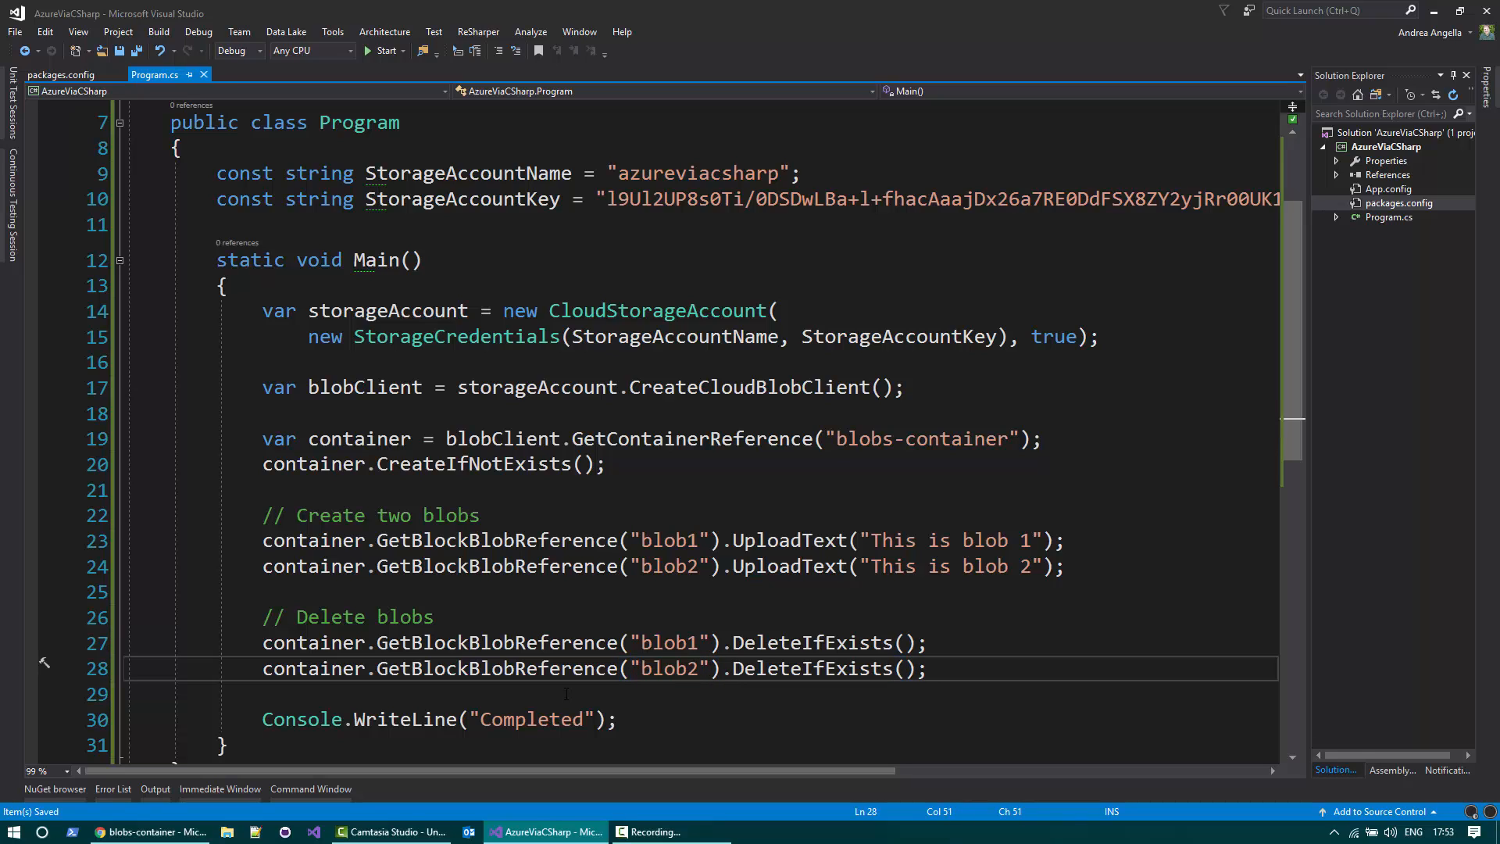
Step: Run the console app and refresh the portal to see blobs-container emptied
{"action": "left_click", "coordinate": [382, 50]}
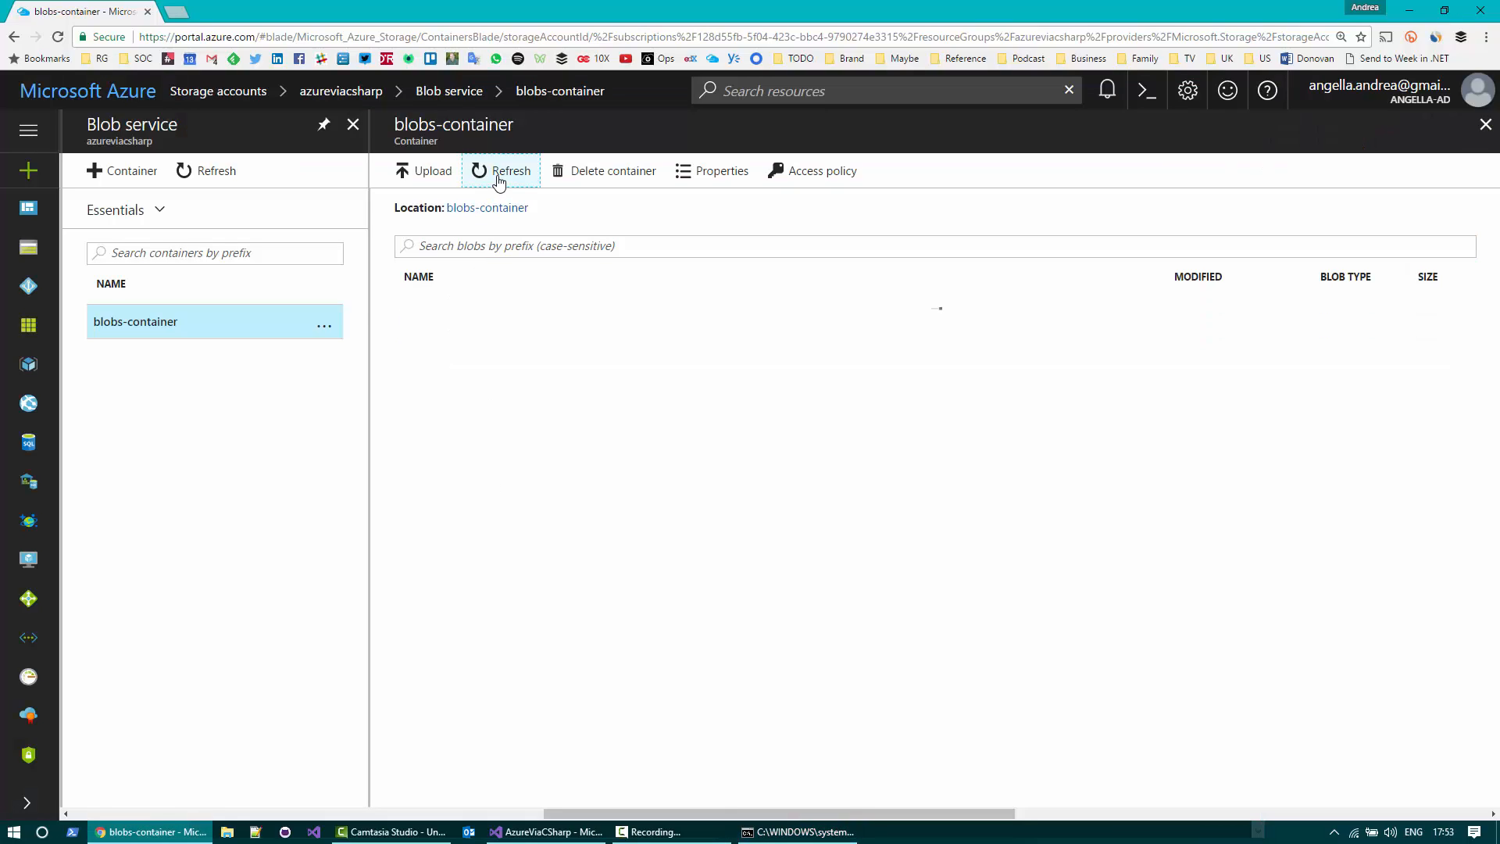
{"action": "left_click", "coordinate": [500, 170]}
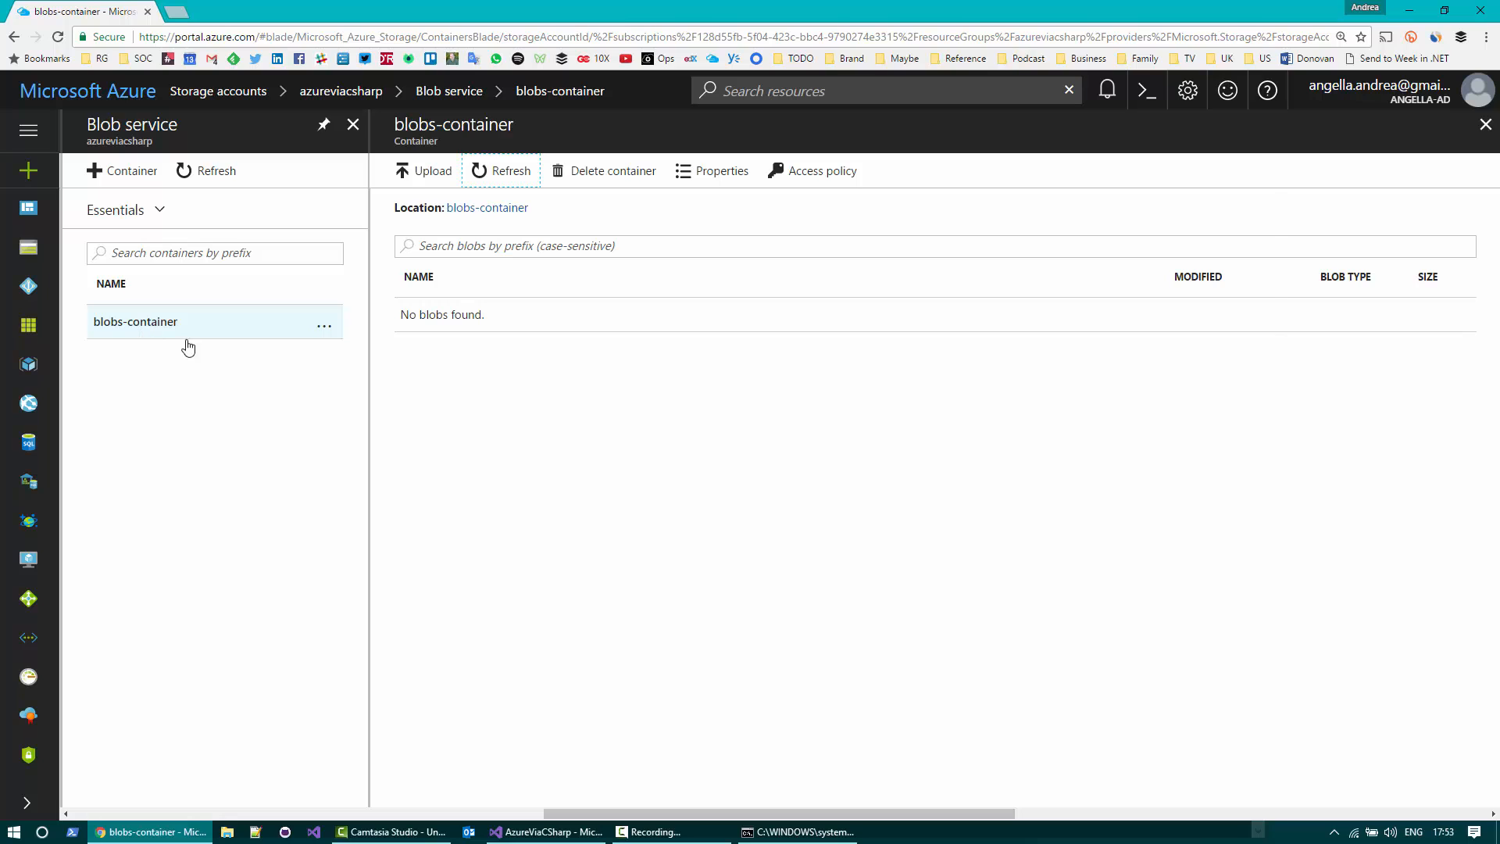
{"action": "left_click", "coordinate": [545, 830]}
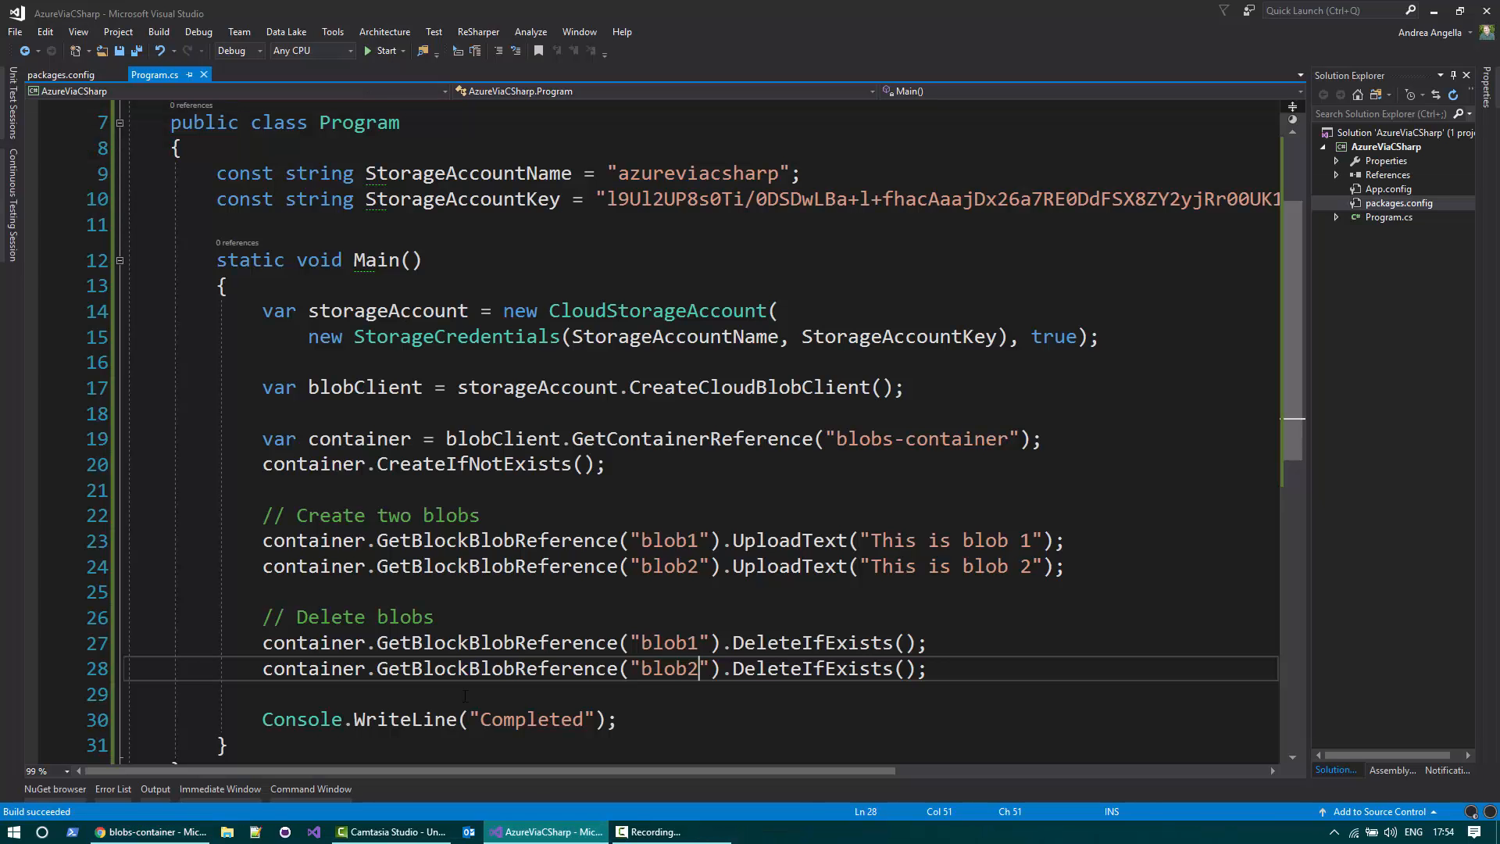
Step: Add container.DeleteIfExists(), run it, and refresh the portal to confirm no containers remain
{"action": "type", "text": "con"}
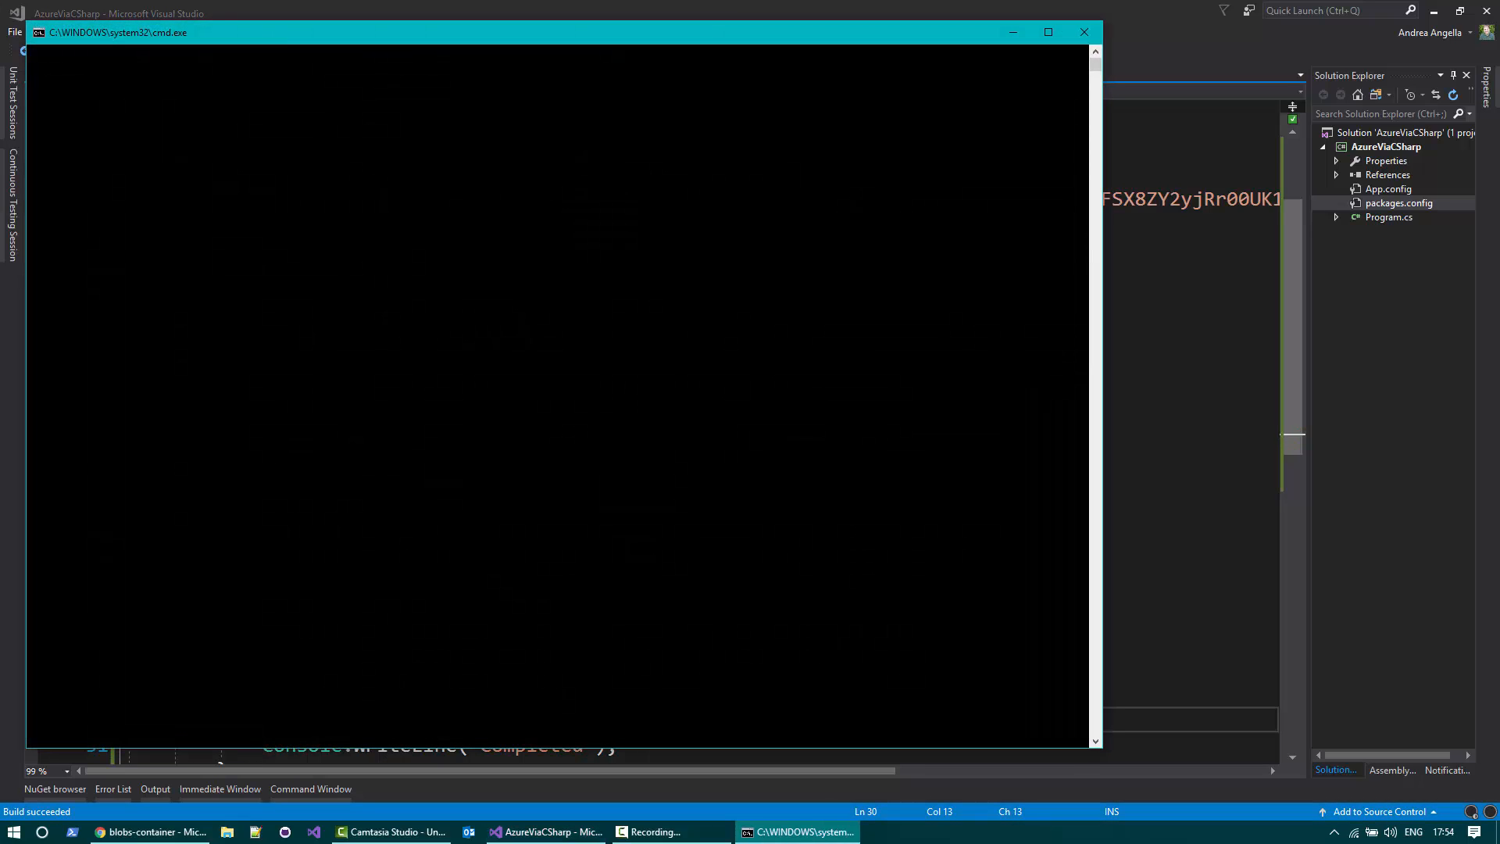
{"action": "left_click", "coordinate": [148, 831]}
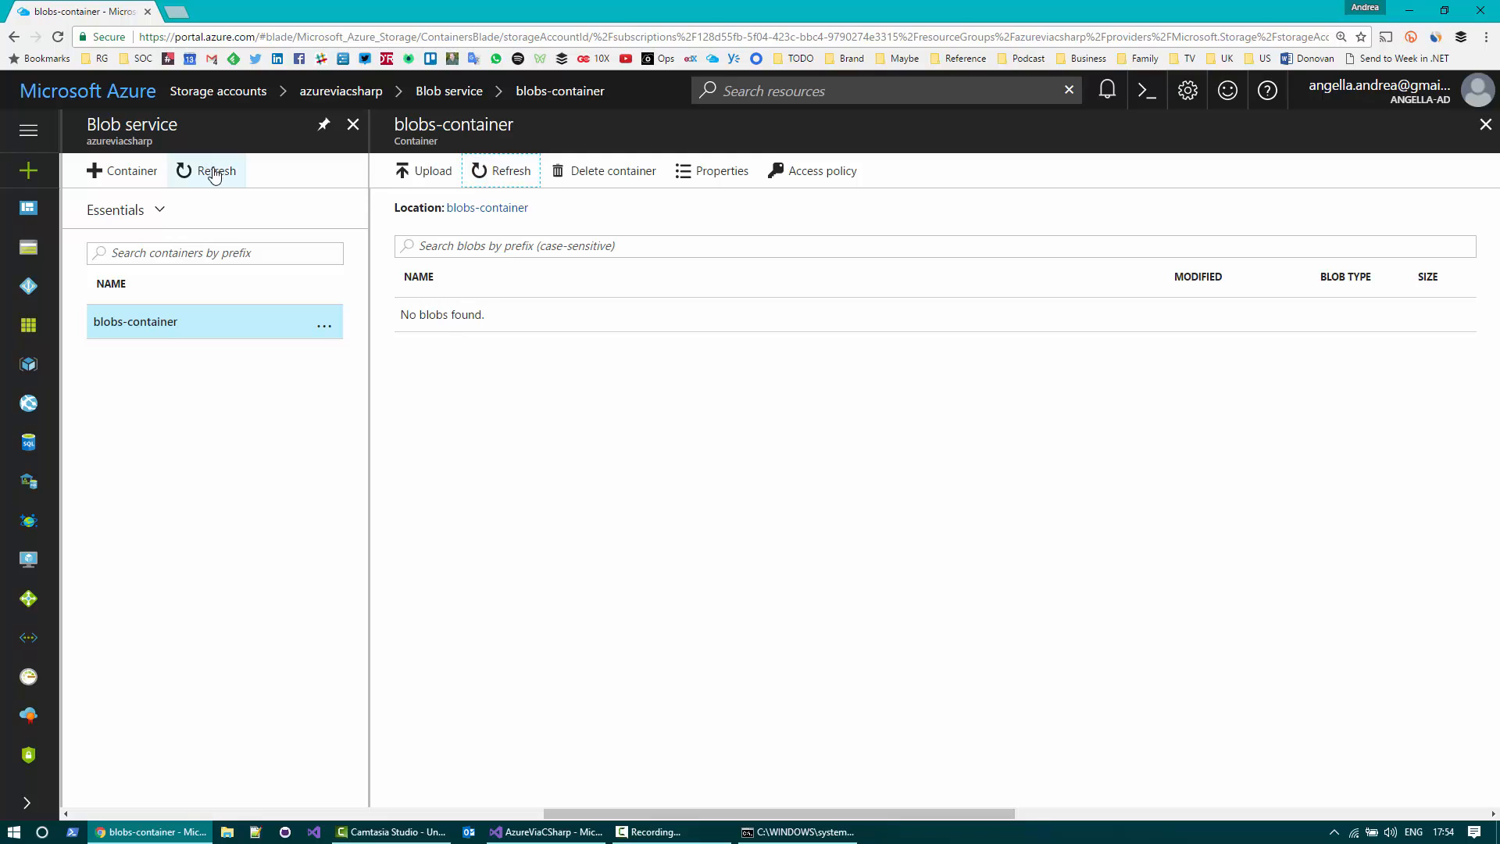
{"action": "left_click", "coordinate": [351, 125]}
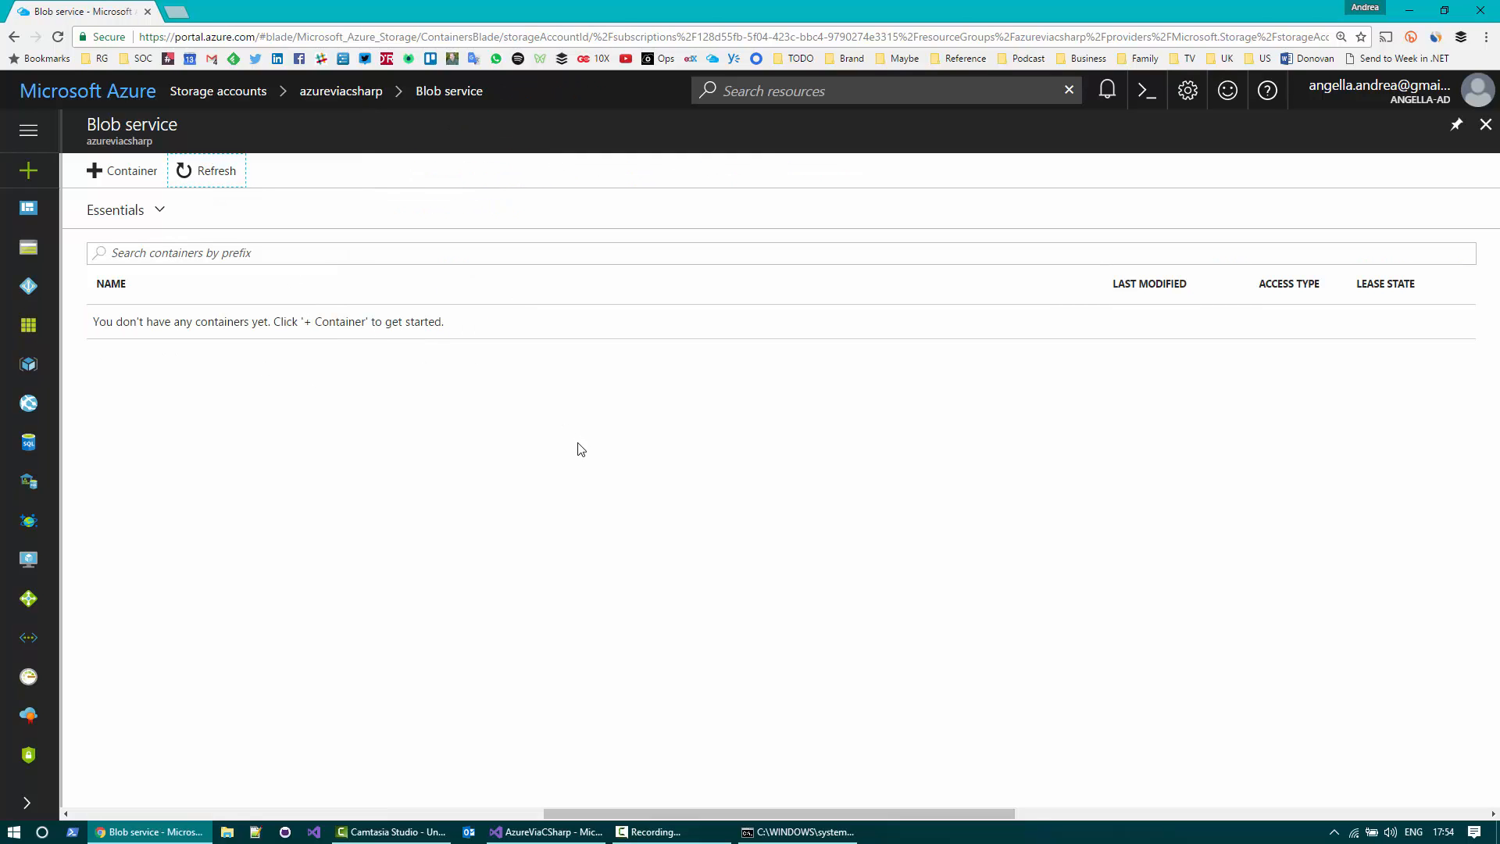
{"action": "mouse_move", "coordinate": [613, 633]}
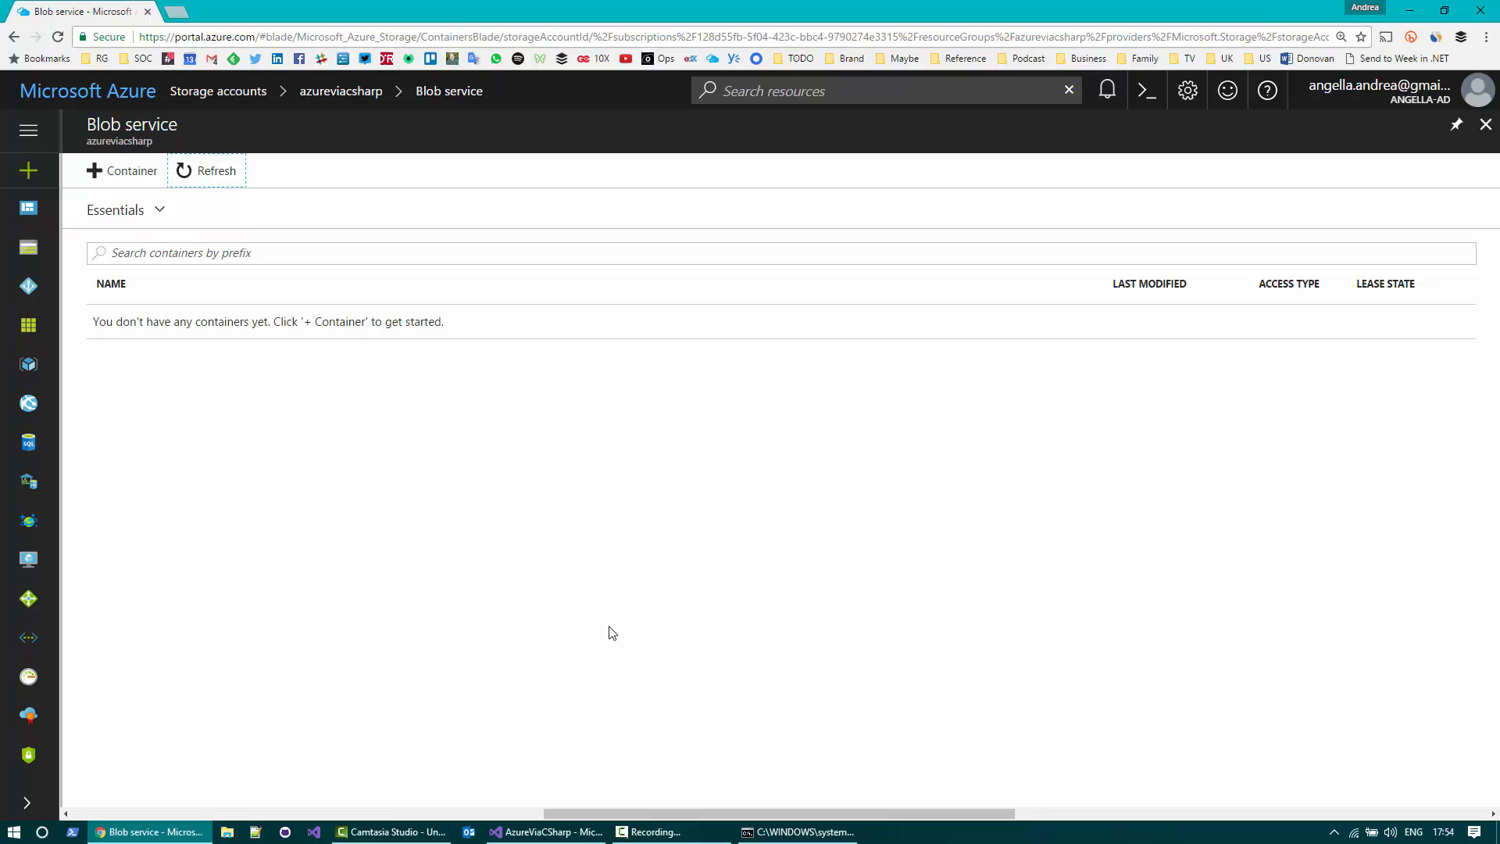
{"action": "left_click", "coordinate": [546, 831]}
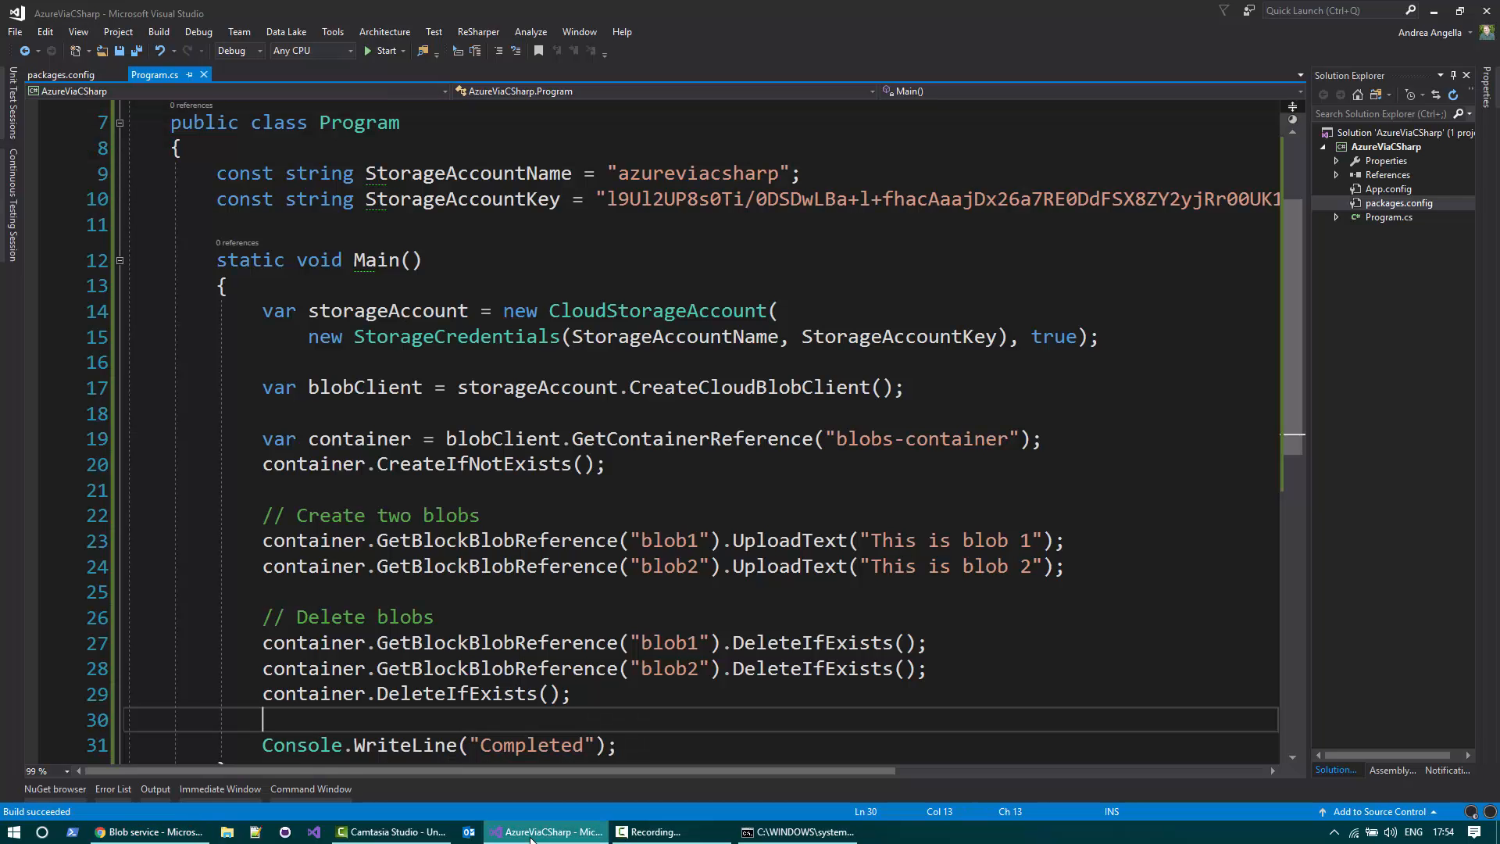
{"action": "scroll", "scroll_direction": "down", "scroll_amount": 3}
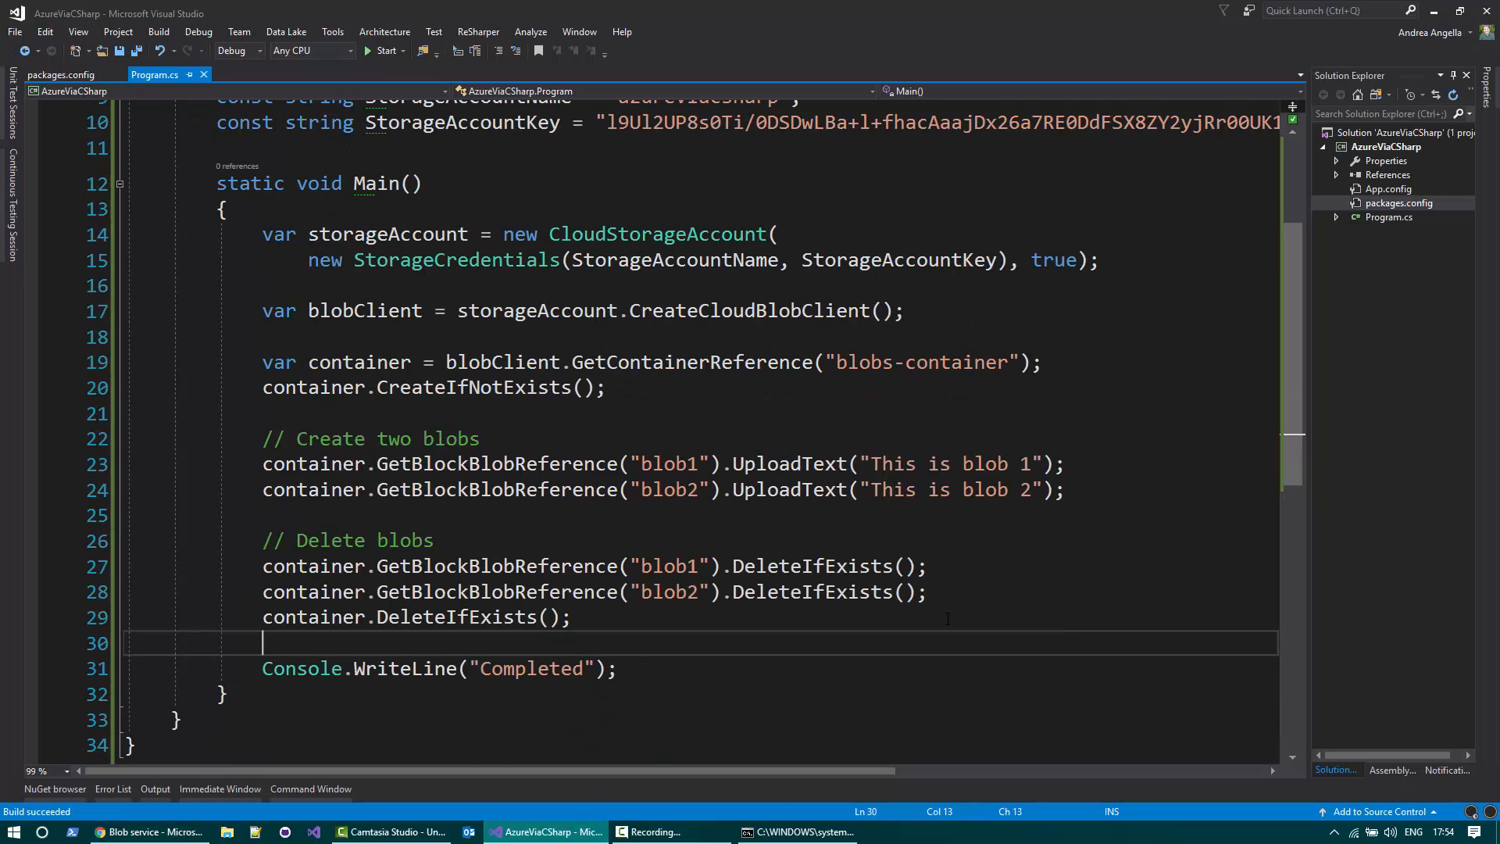